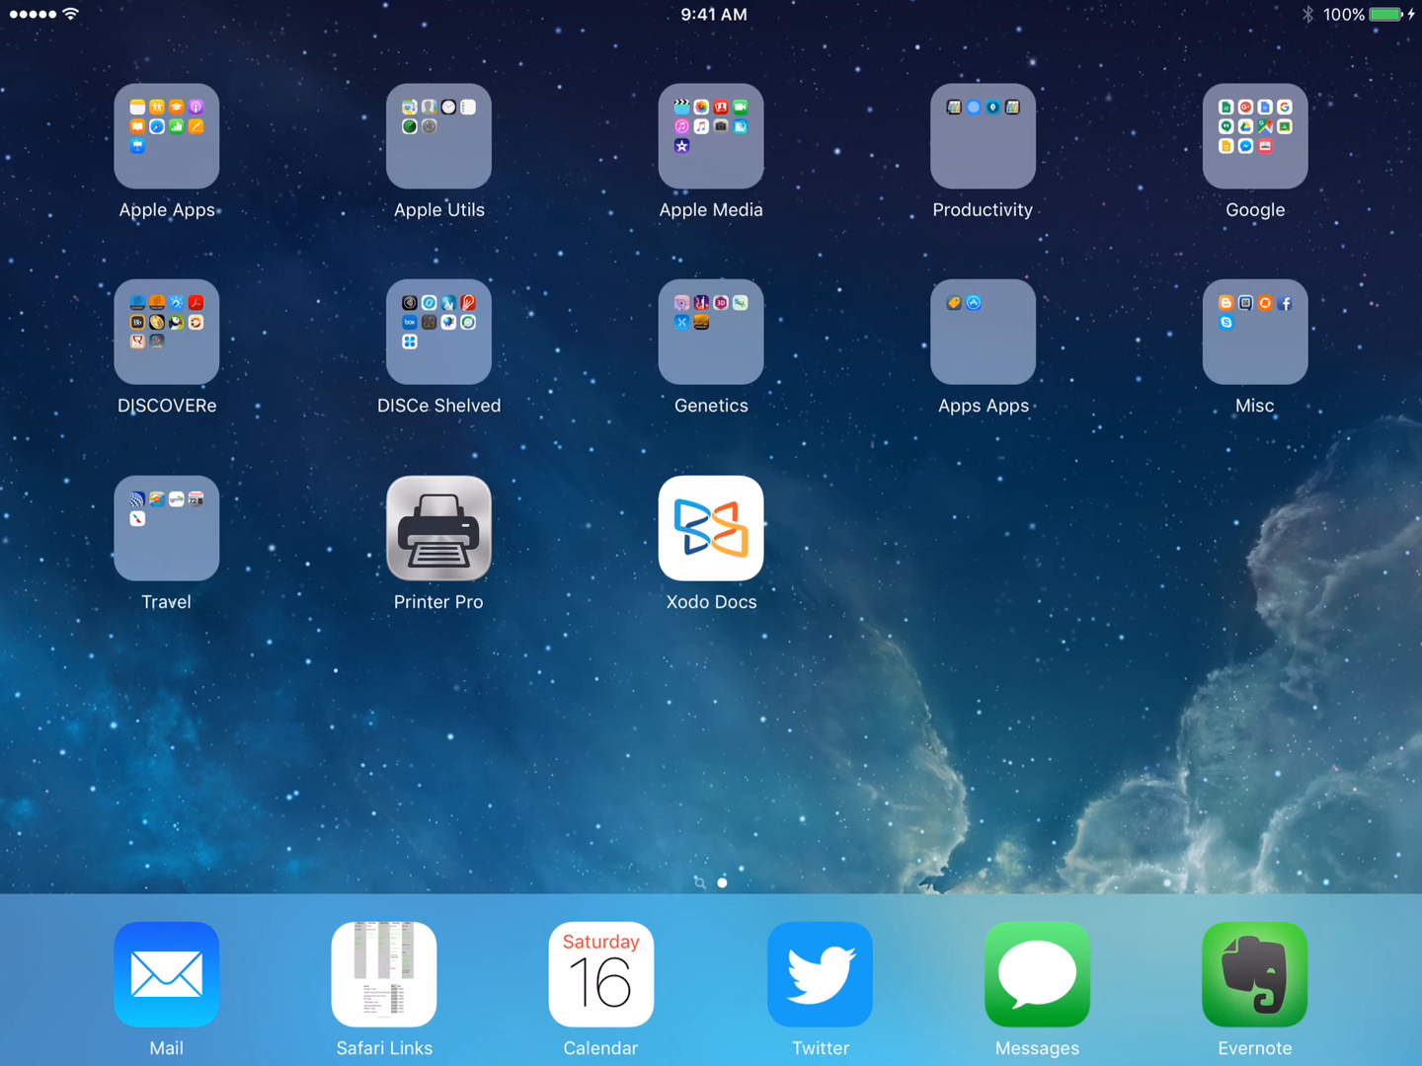
Launch Socrative Student from the DISCOVERe folder on the Home Screen.
{"action": "left_click", "coordinate": [166, 330]}
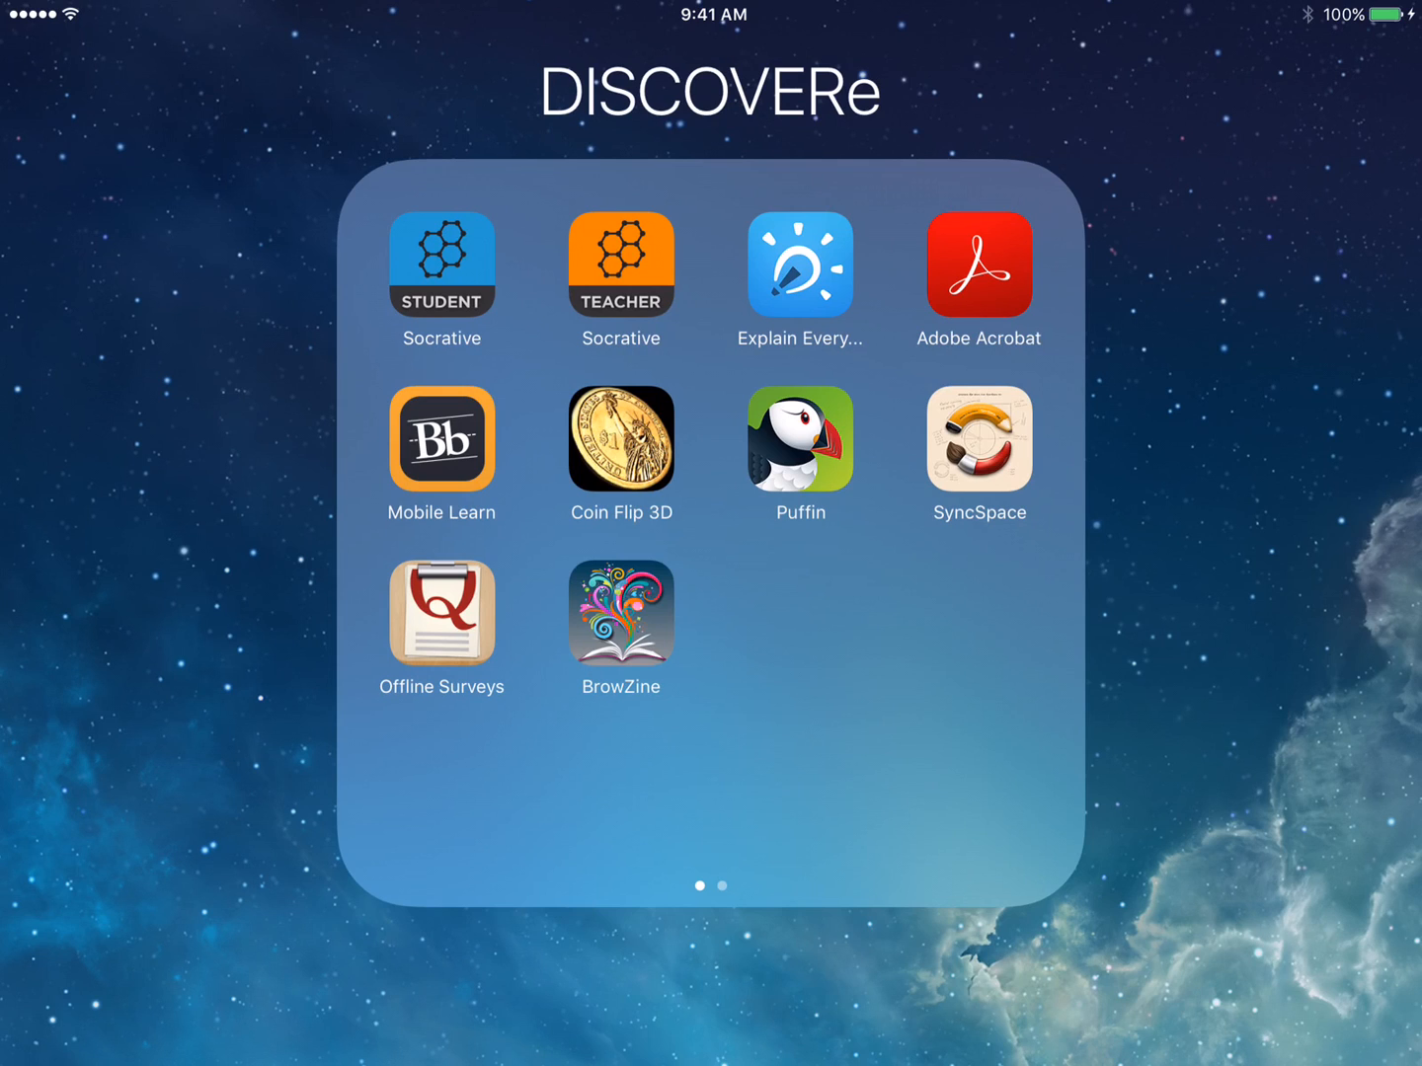
{"action": "left_click", "coordinate": [442, 263]}
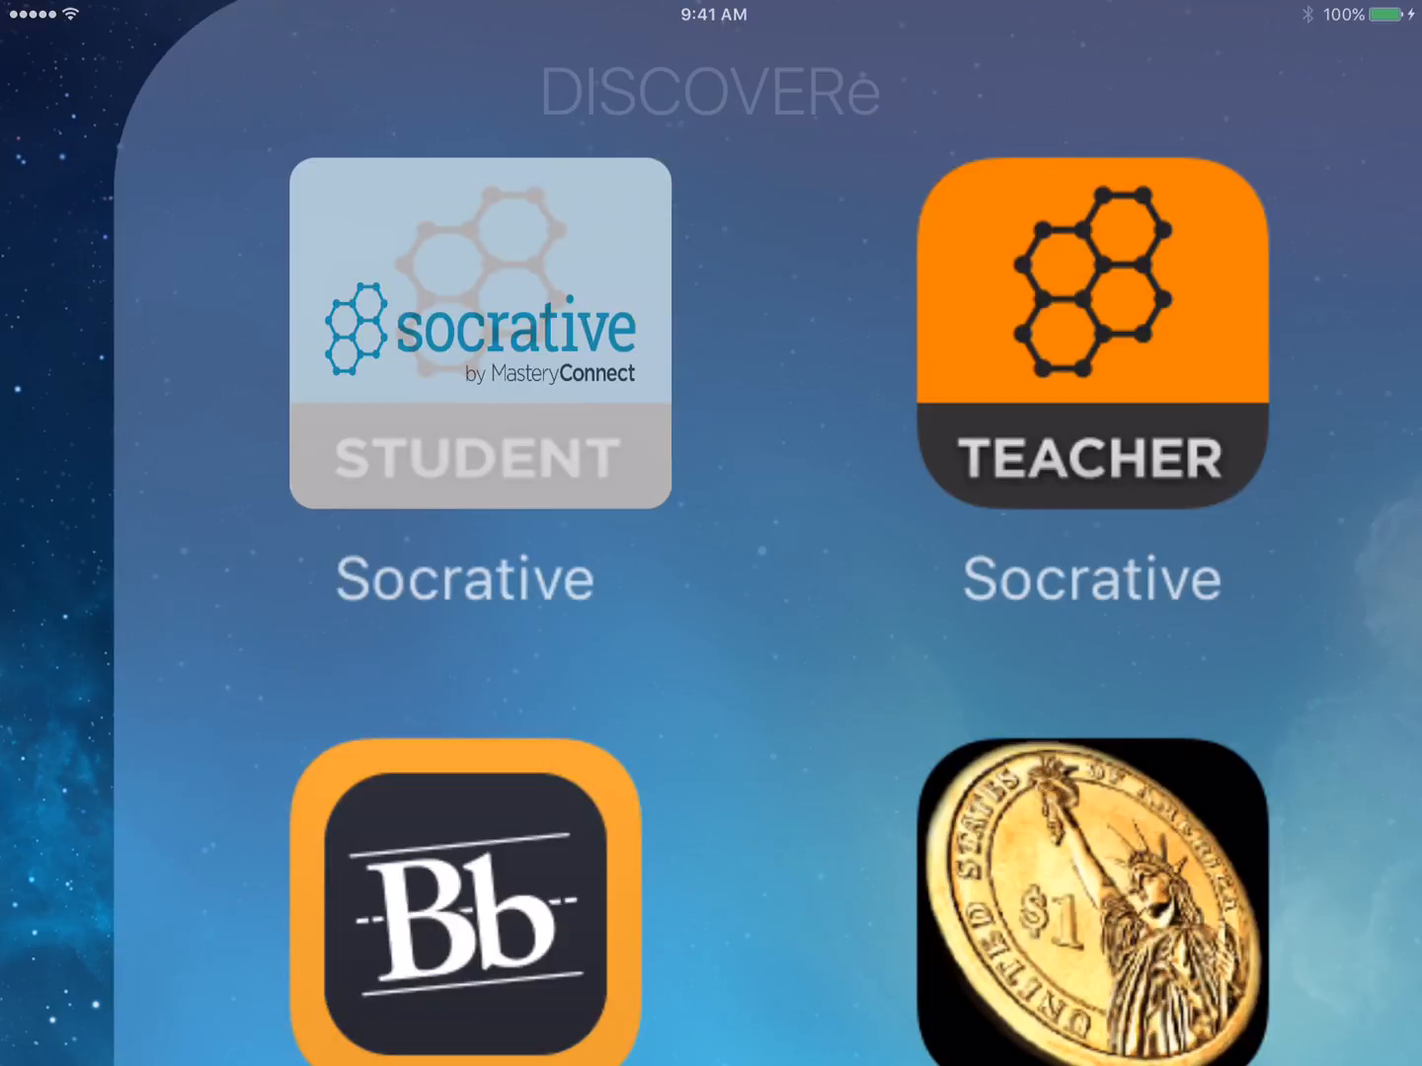
Enter room code 240820 in the student login room field.
{"action": "left_click", "coordinate": [478, 332]}
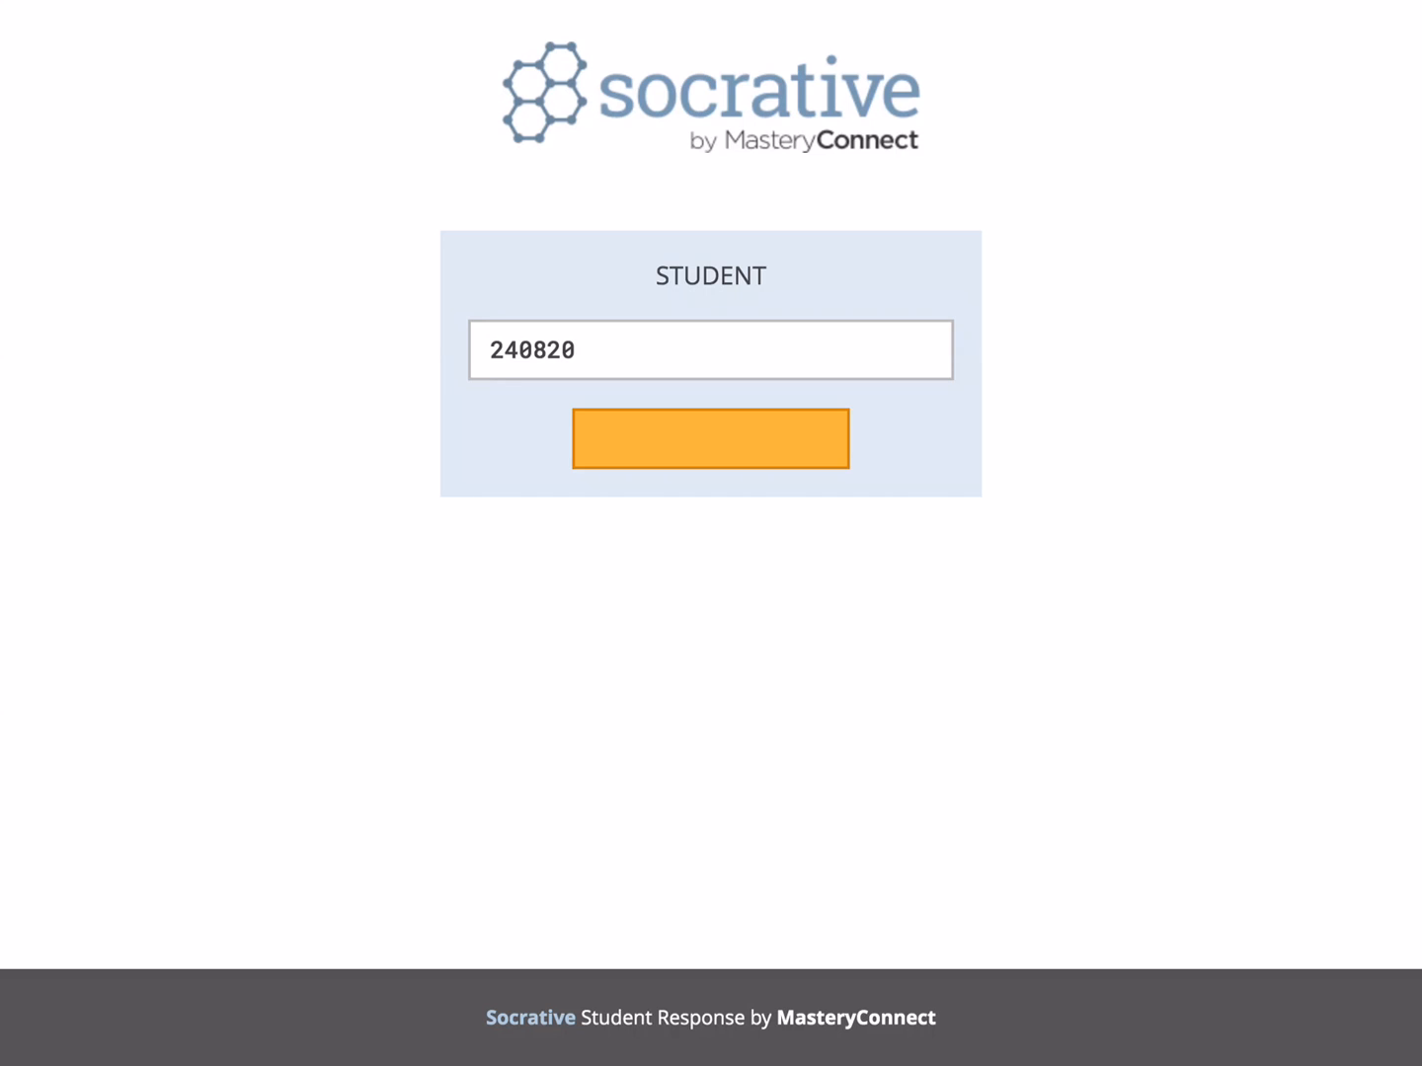
Join room 240820 to display its true/false question.
{"action": "left_click", "coordinate": [709, 438]}
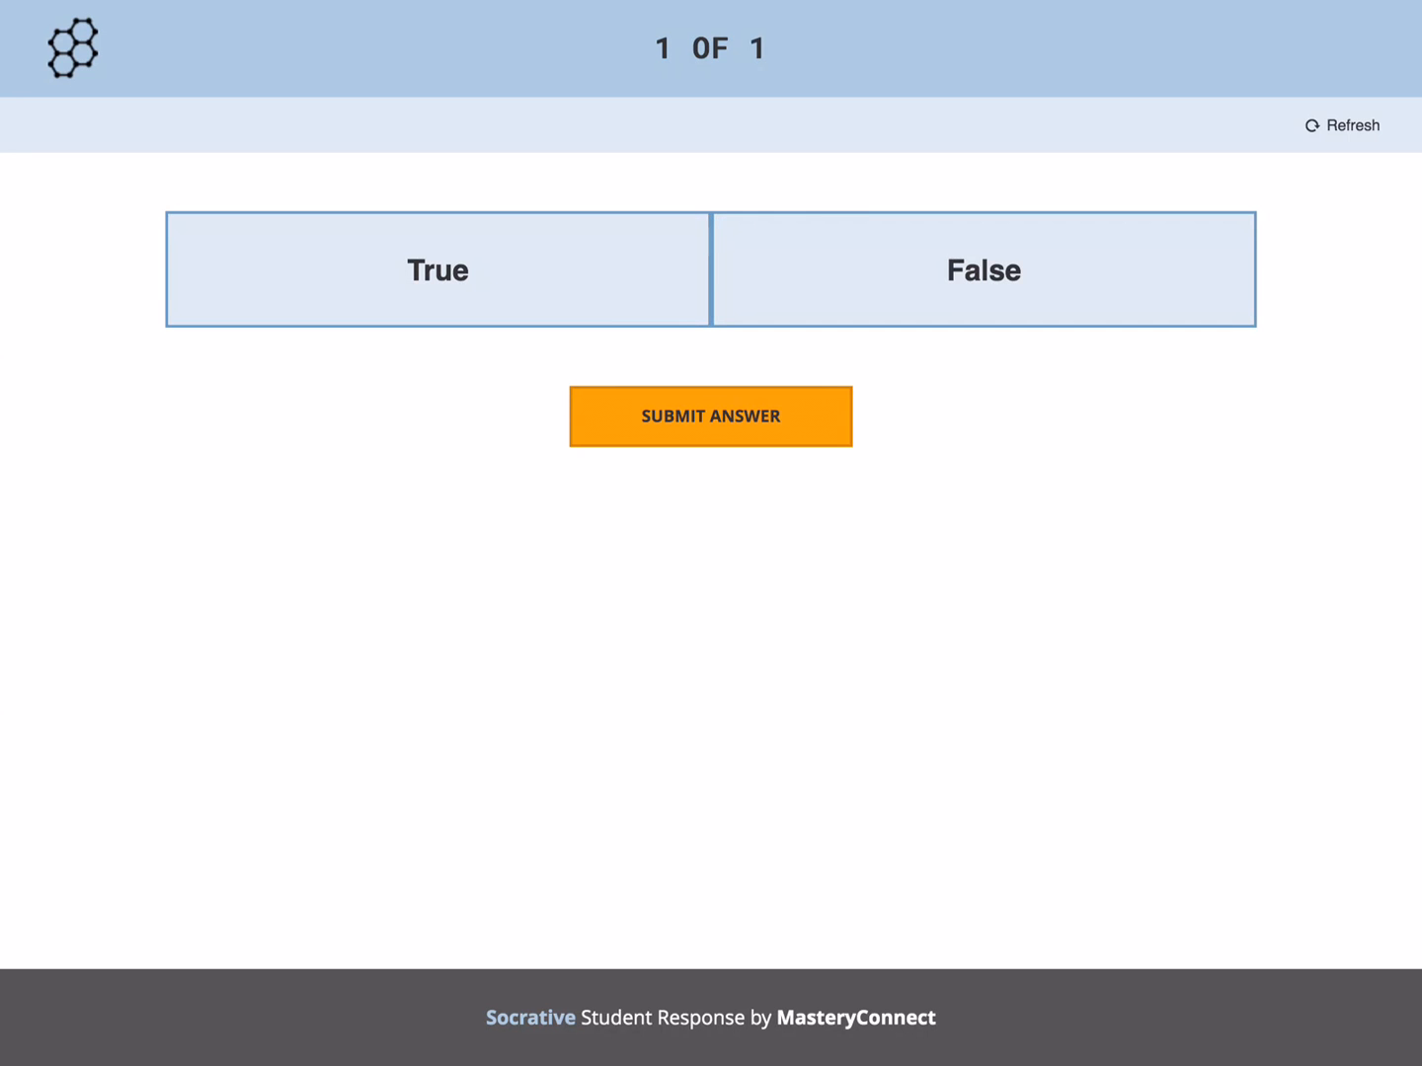
Select True as the answer and submit it.
{"action": "left_click", "coordinate": [437, 268]}
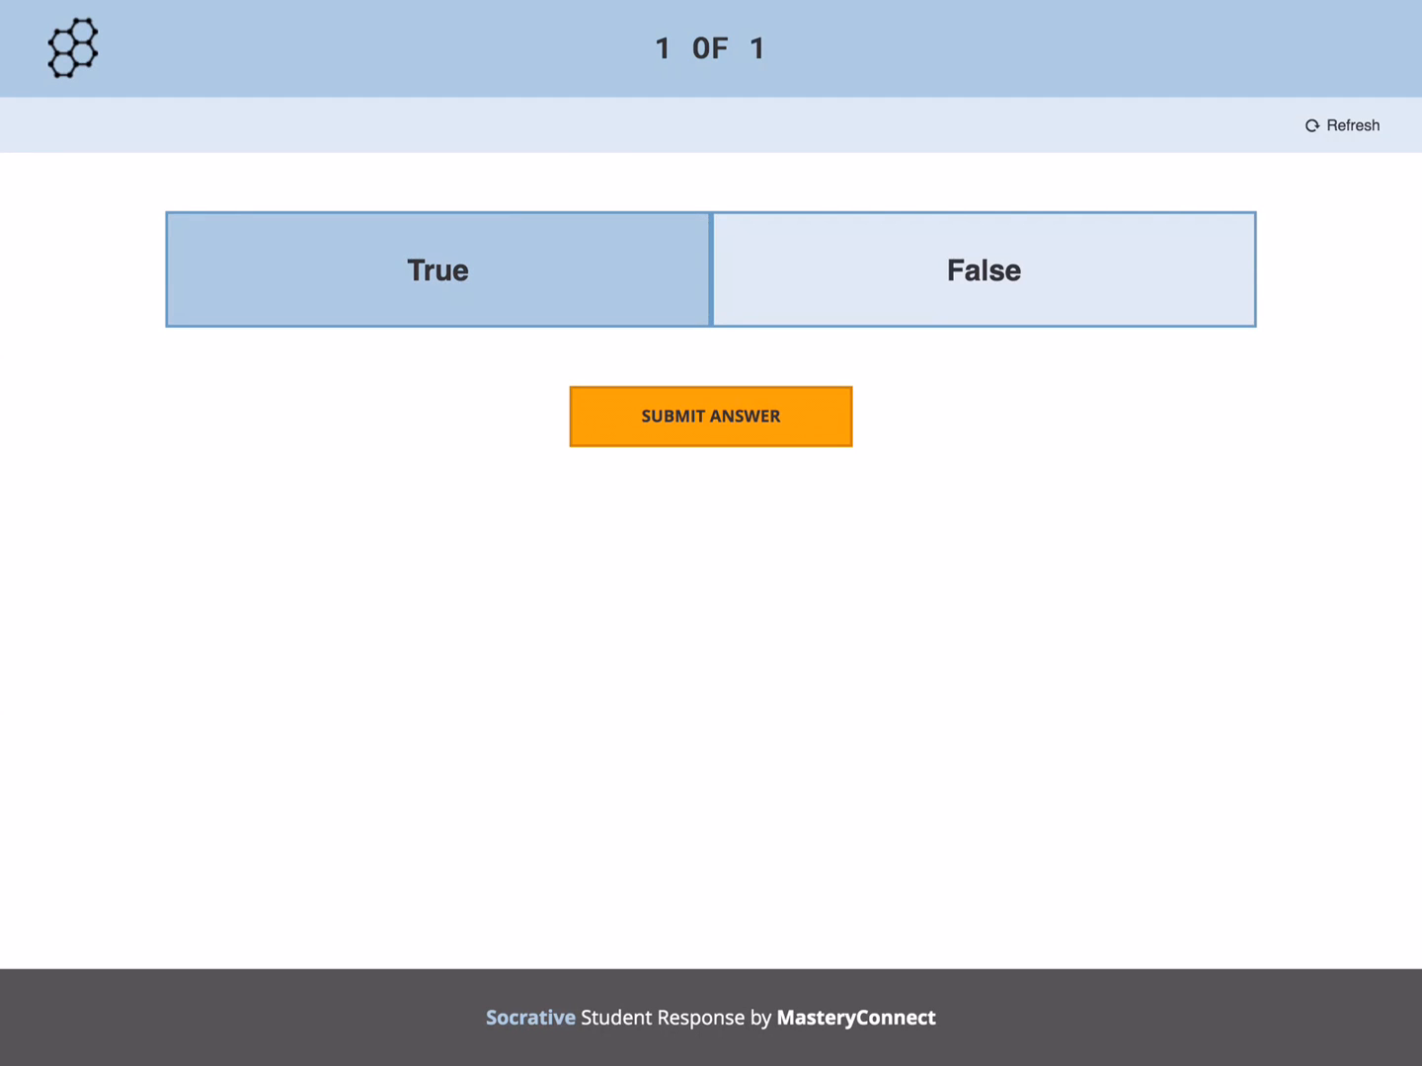
{"action": "left_click", "coordinate": [709, 416]}
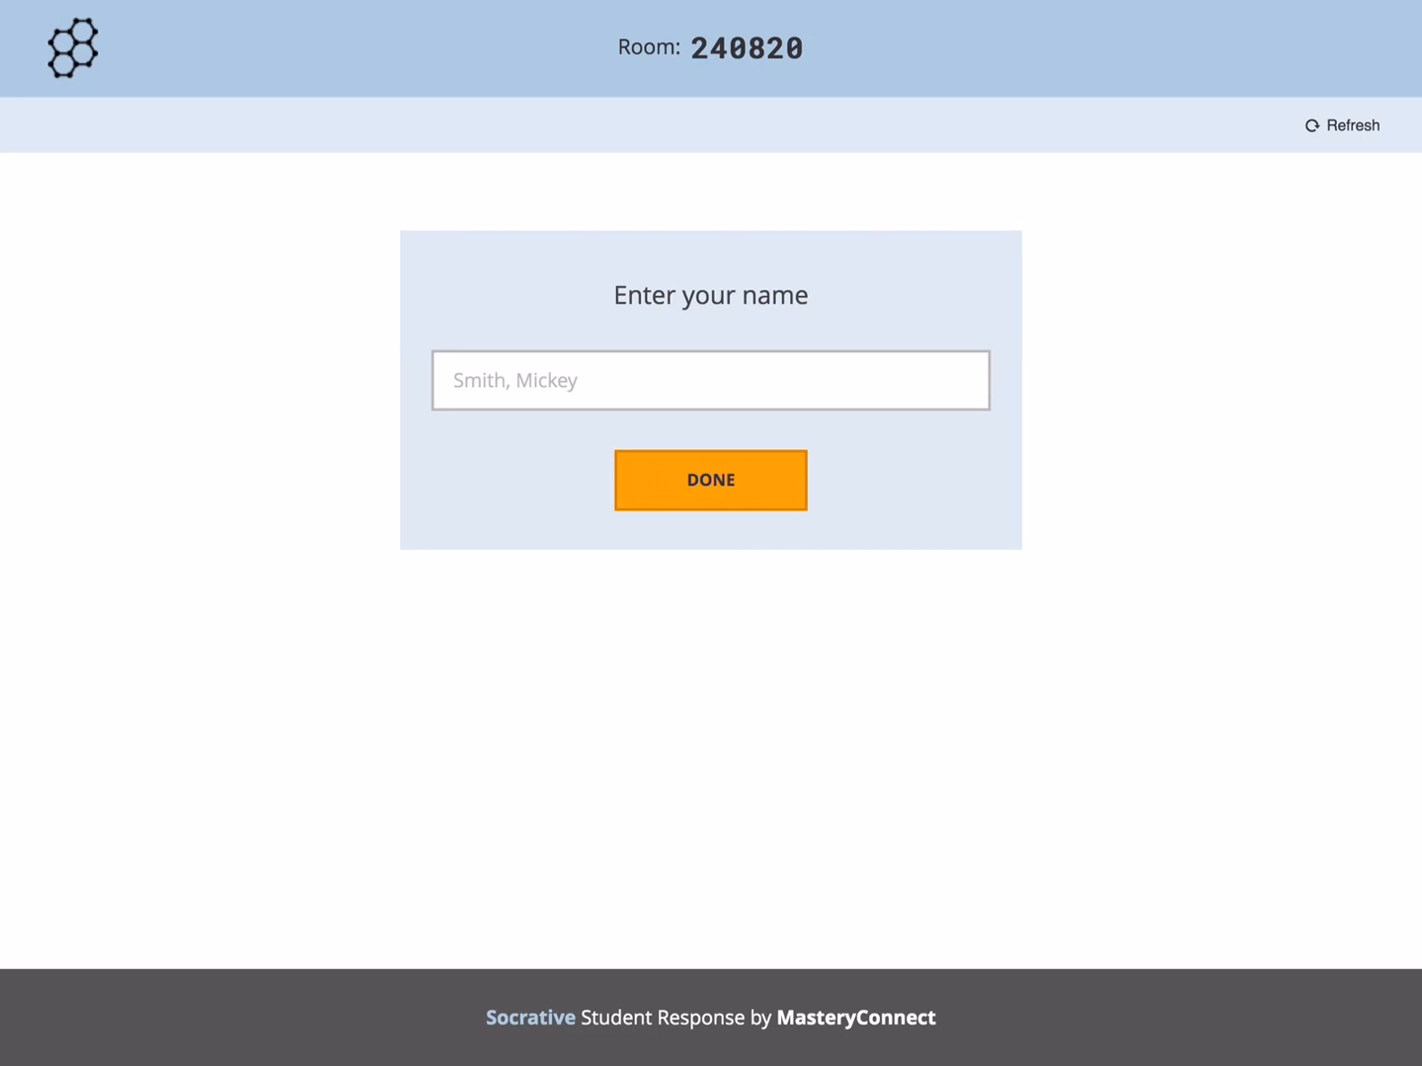
{"action": "left_click", "coordinate": [710, 380]}
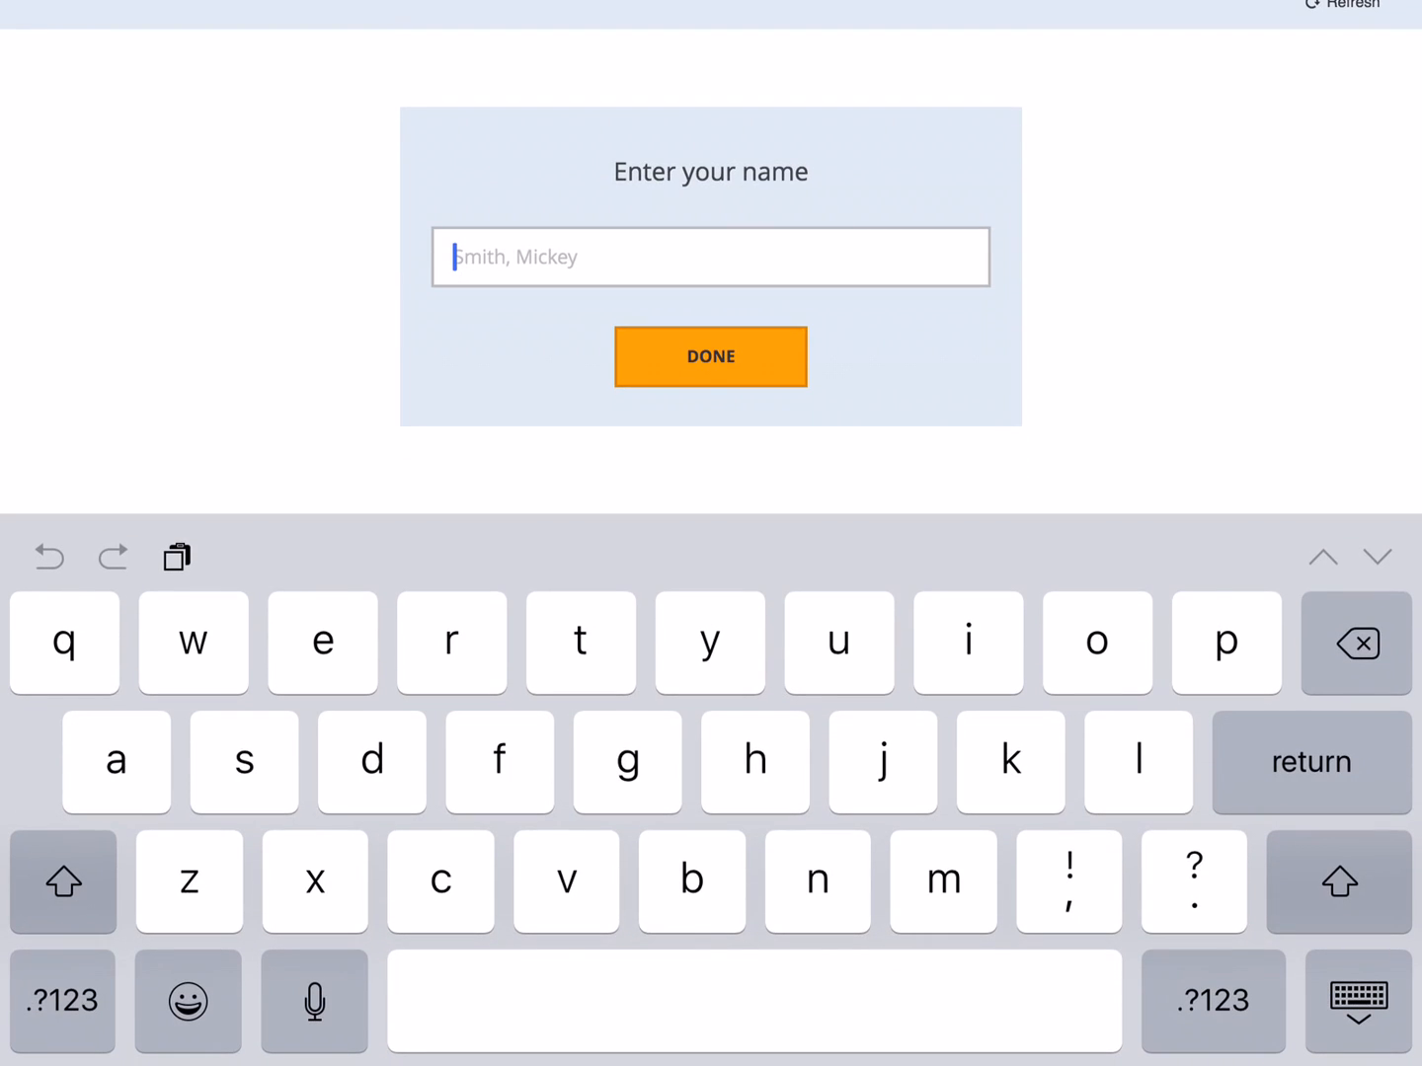
{"action": "type", "text": "Ro"}
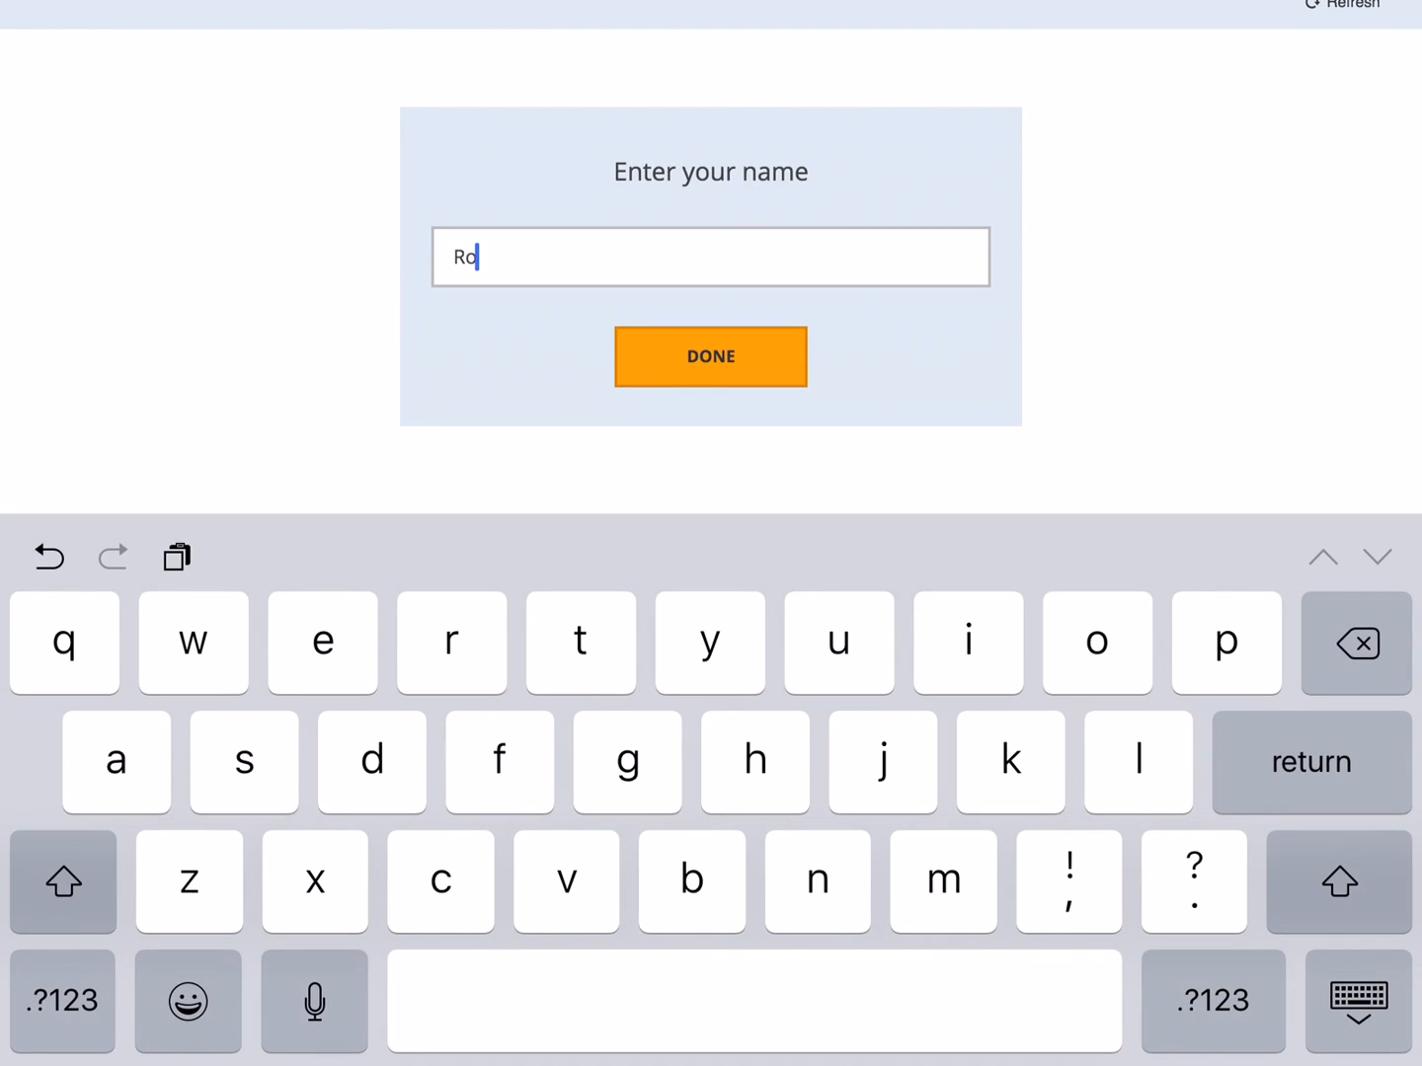
{"action": "type", "text": "ss,"}
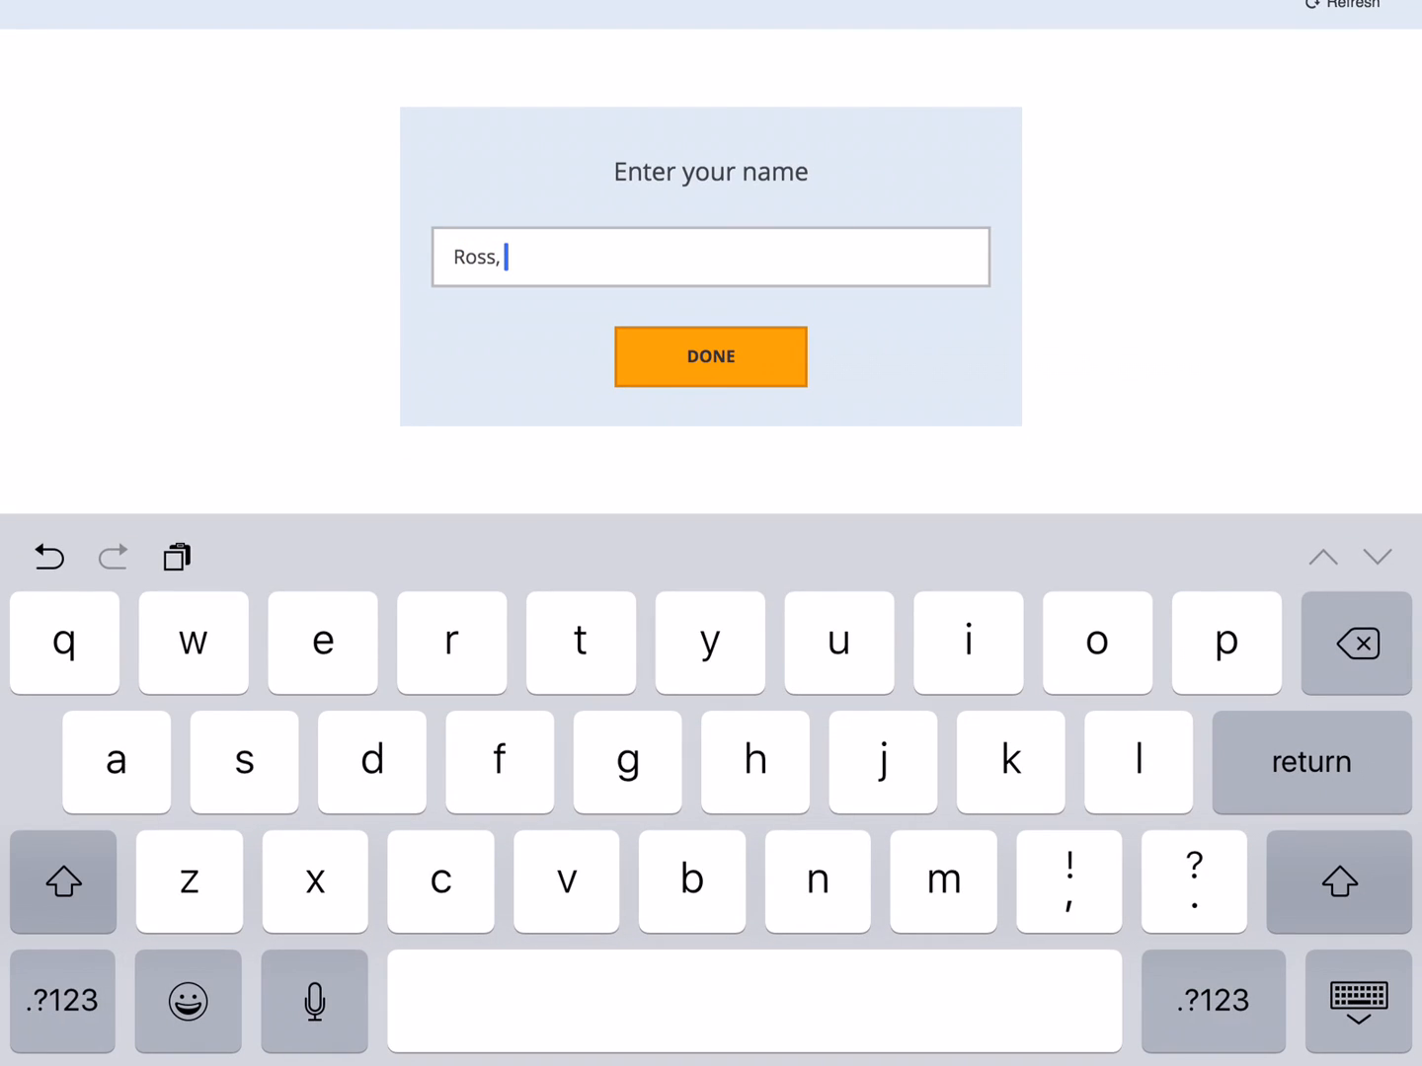
{"action": "type", "text": "Jos"}
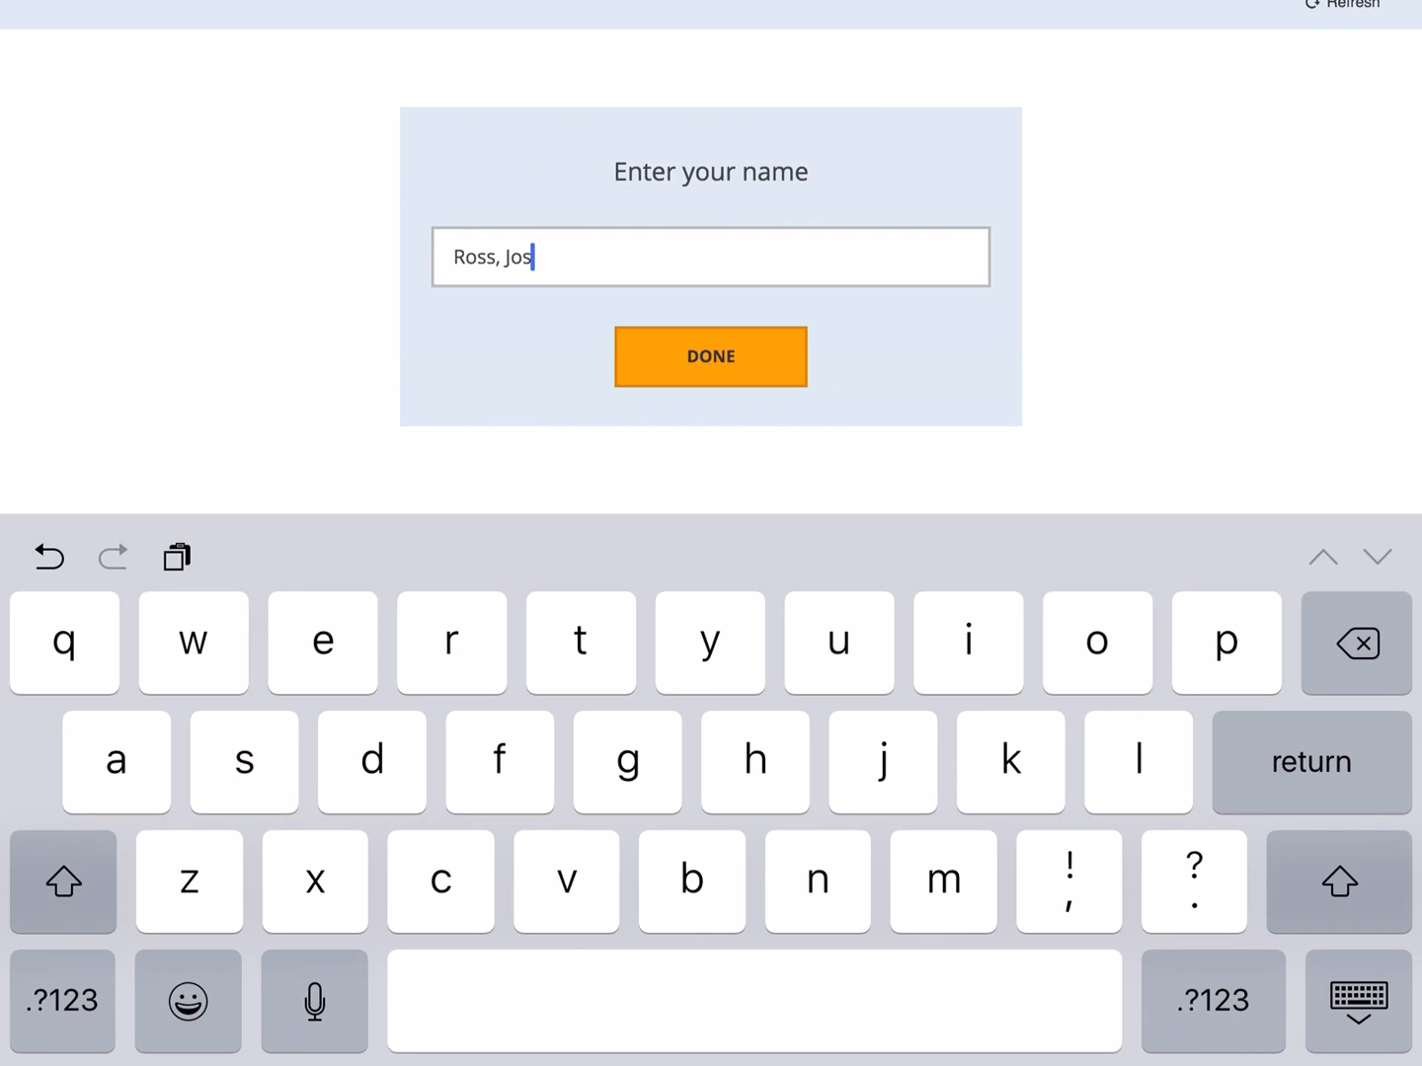
{"action": "type", "text": "eph"}
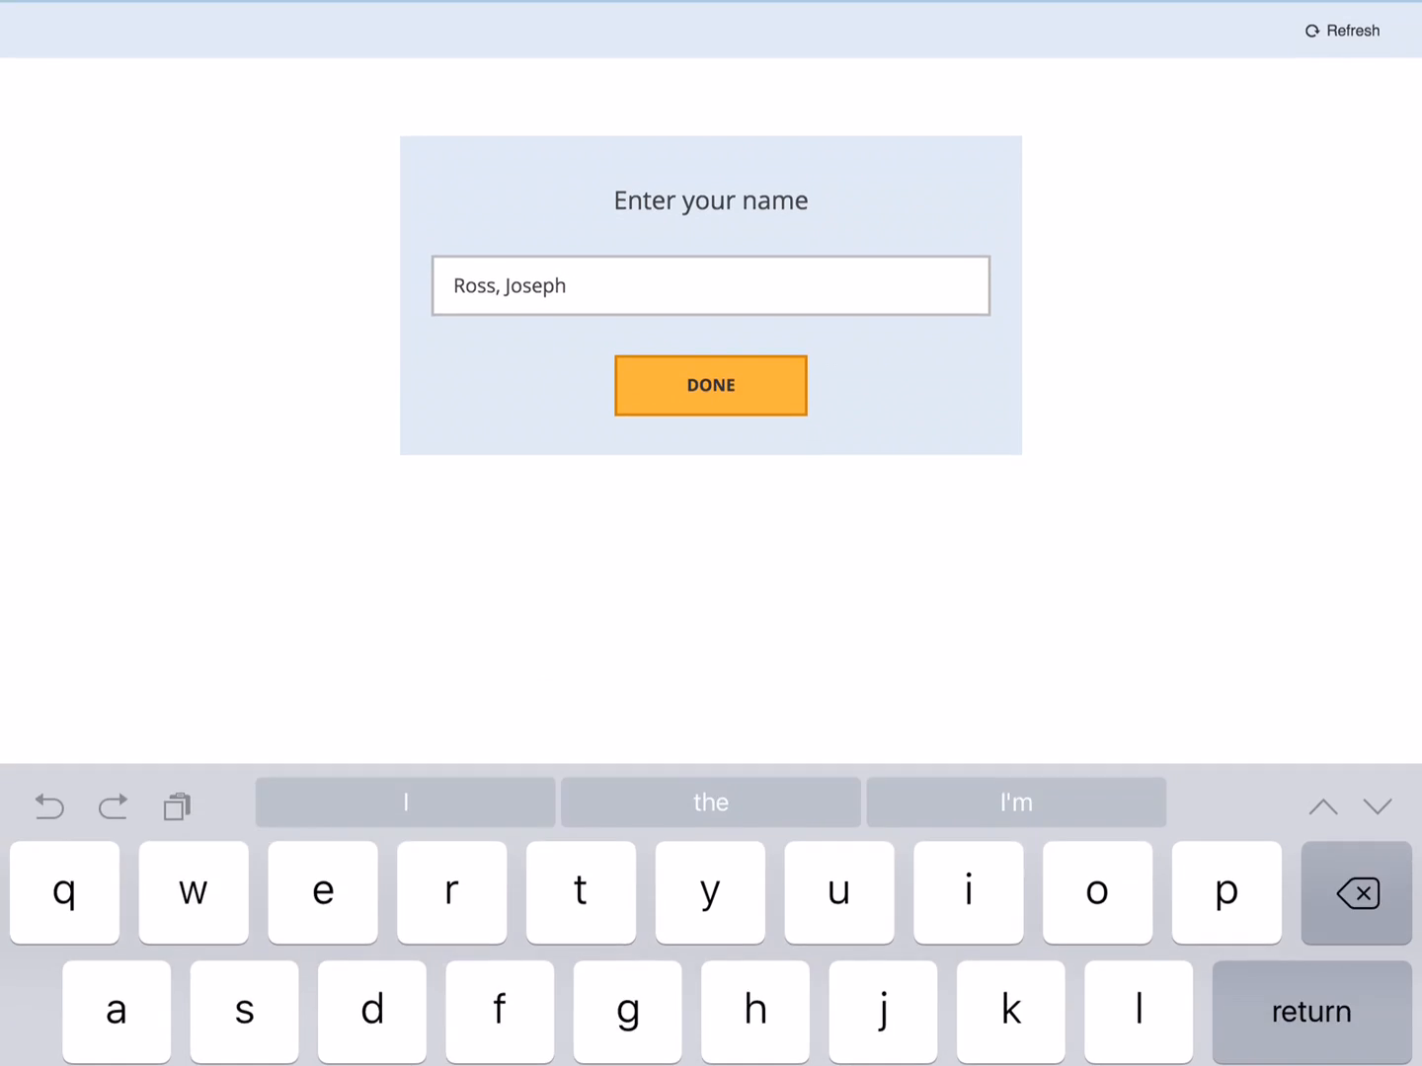
{"action": "left_click", "coordinate": [710, 385]}
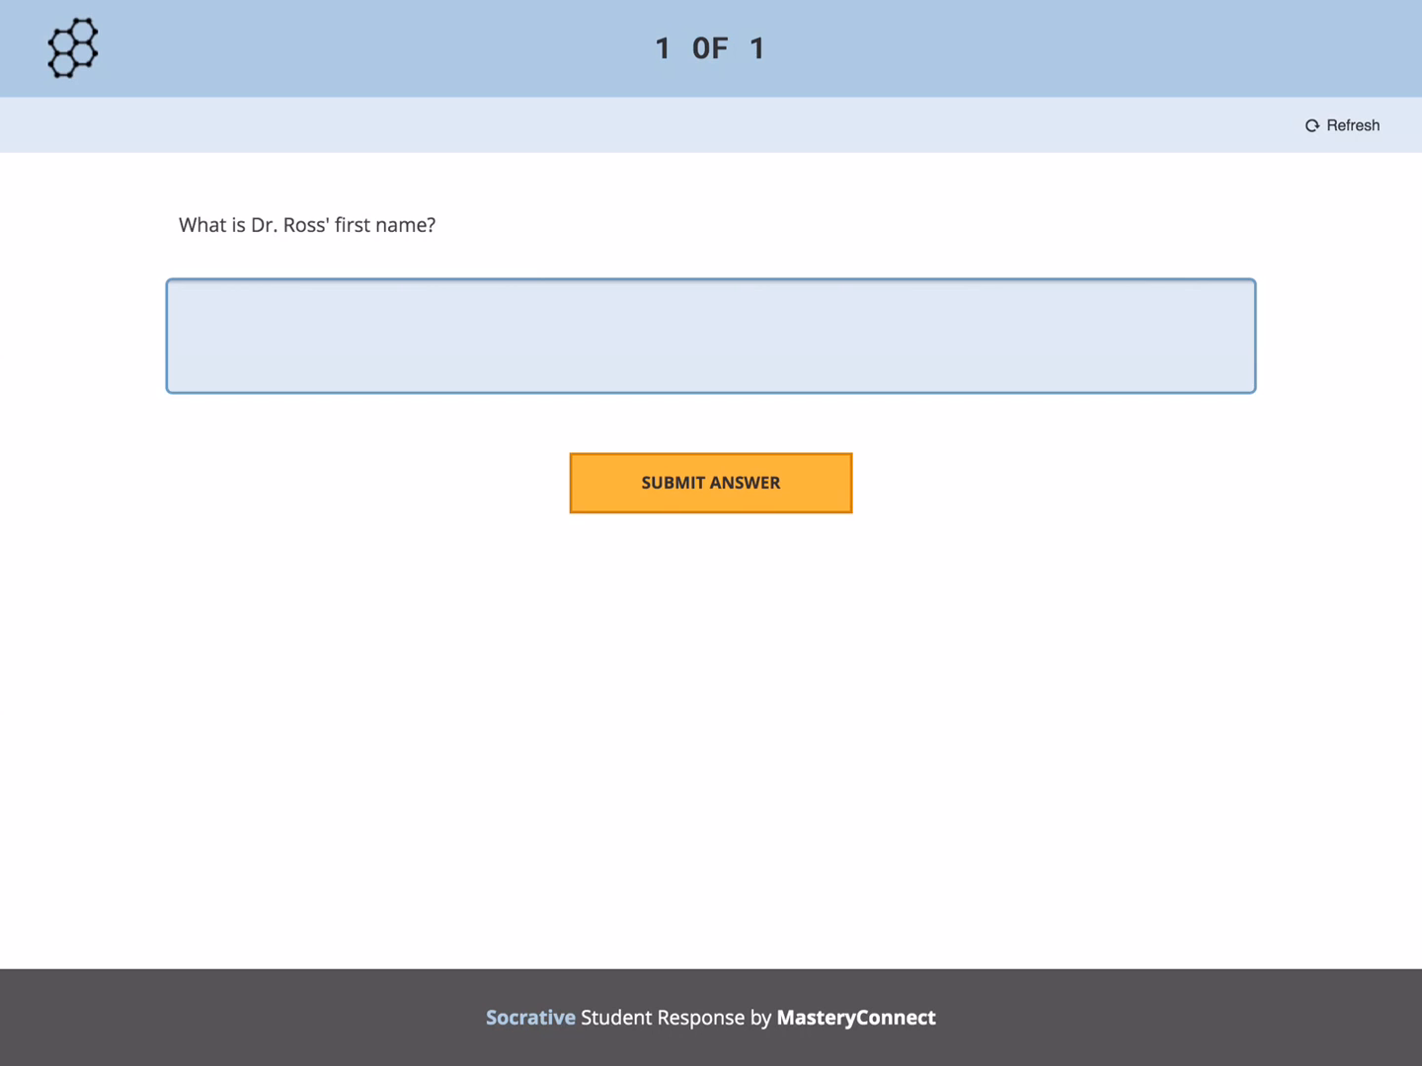
Submit 'Joseph' as the short-answer response.
{"action": "left_click", "coordinate": [709, 335]}
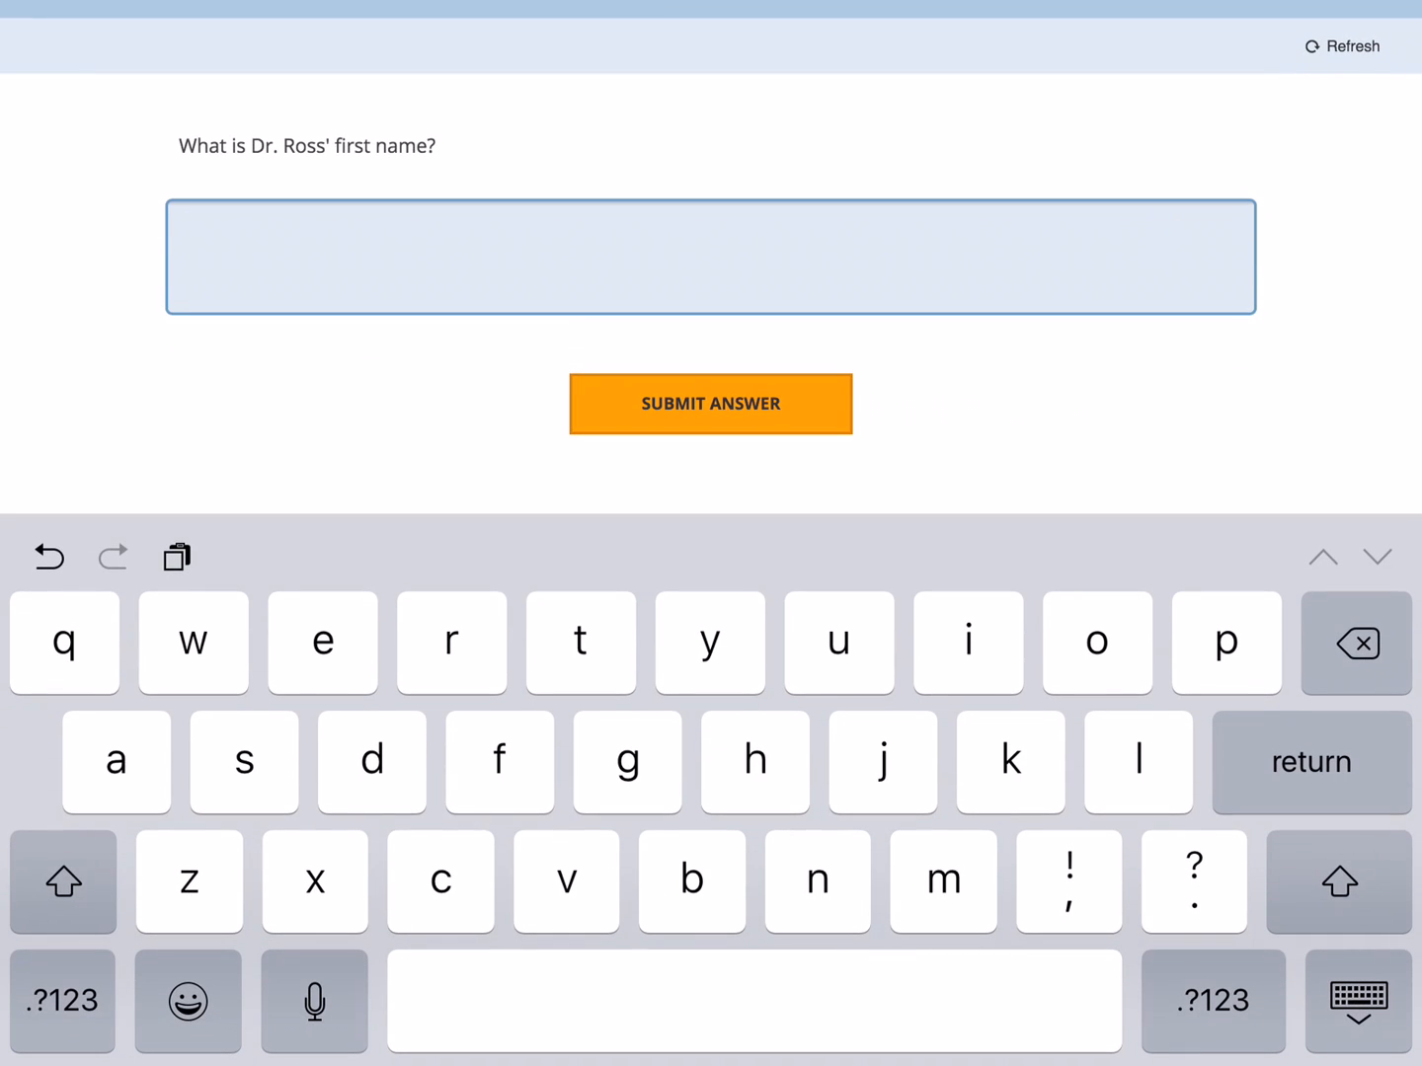
{"action": "type", "text": "Jose"}
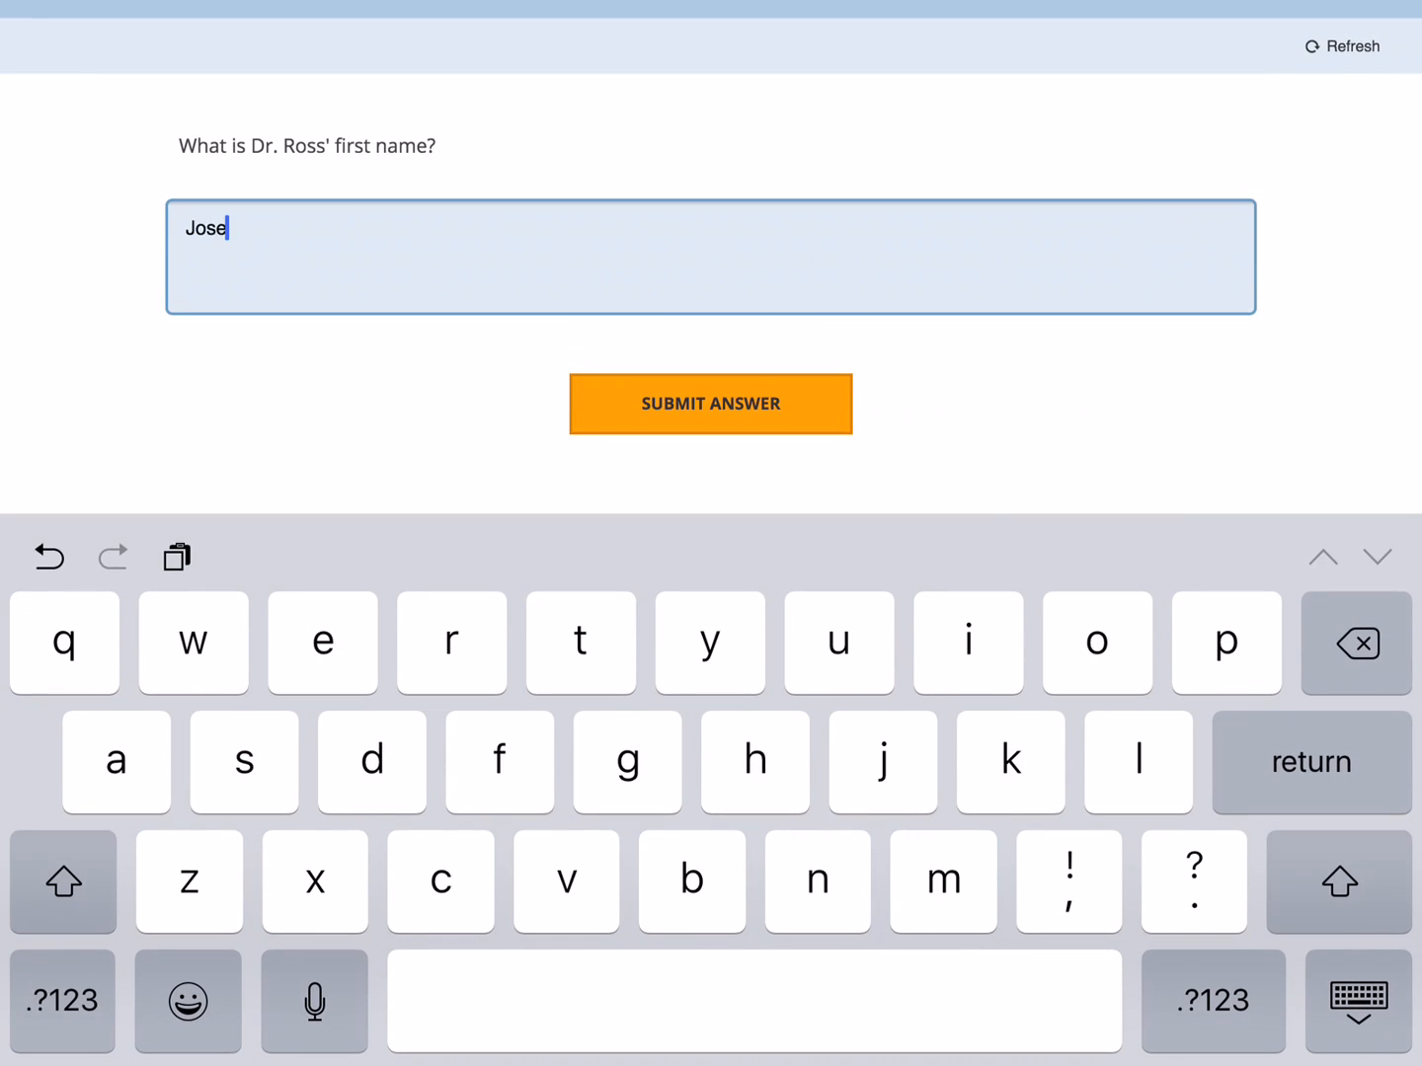
{"action": "type", "text": "ph"}
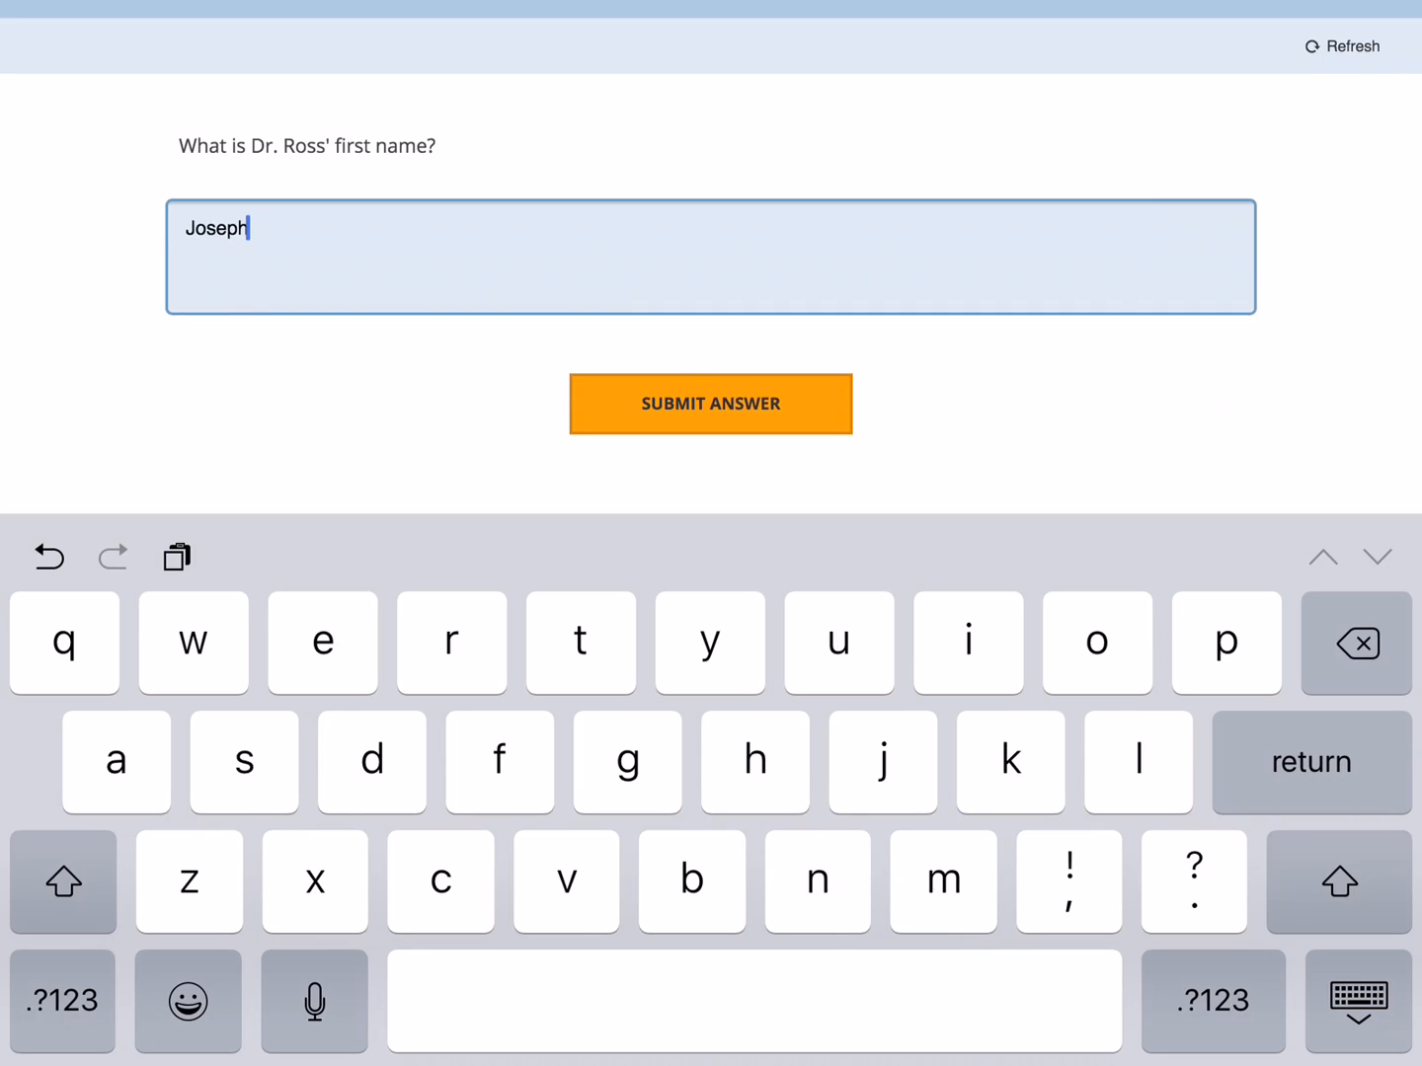
{"action": "left_click", "coordinate": [710, 404]}
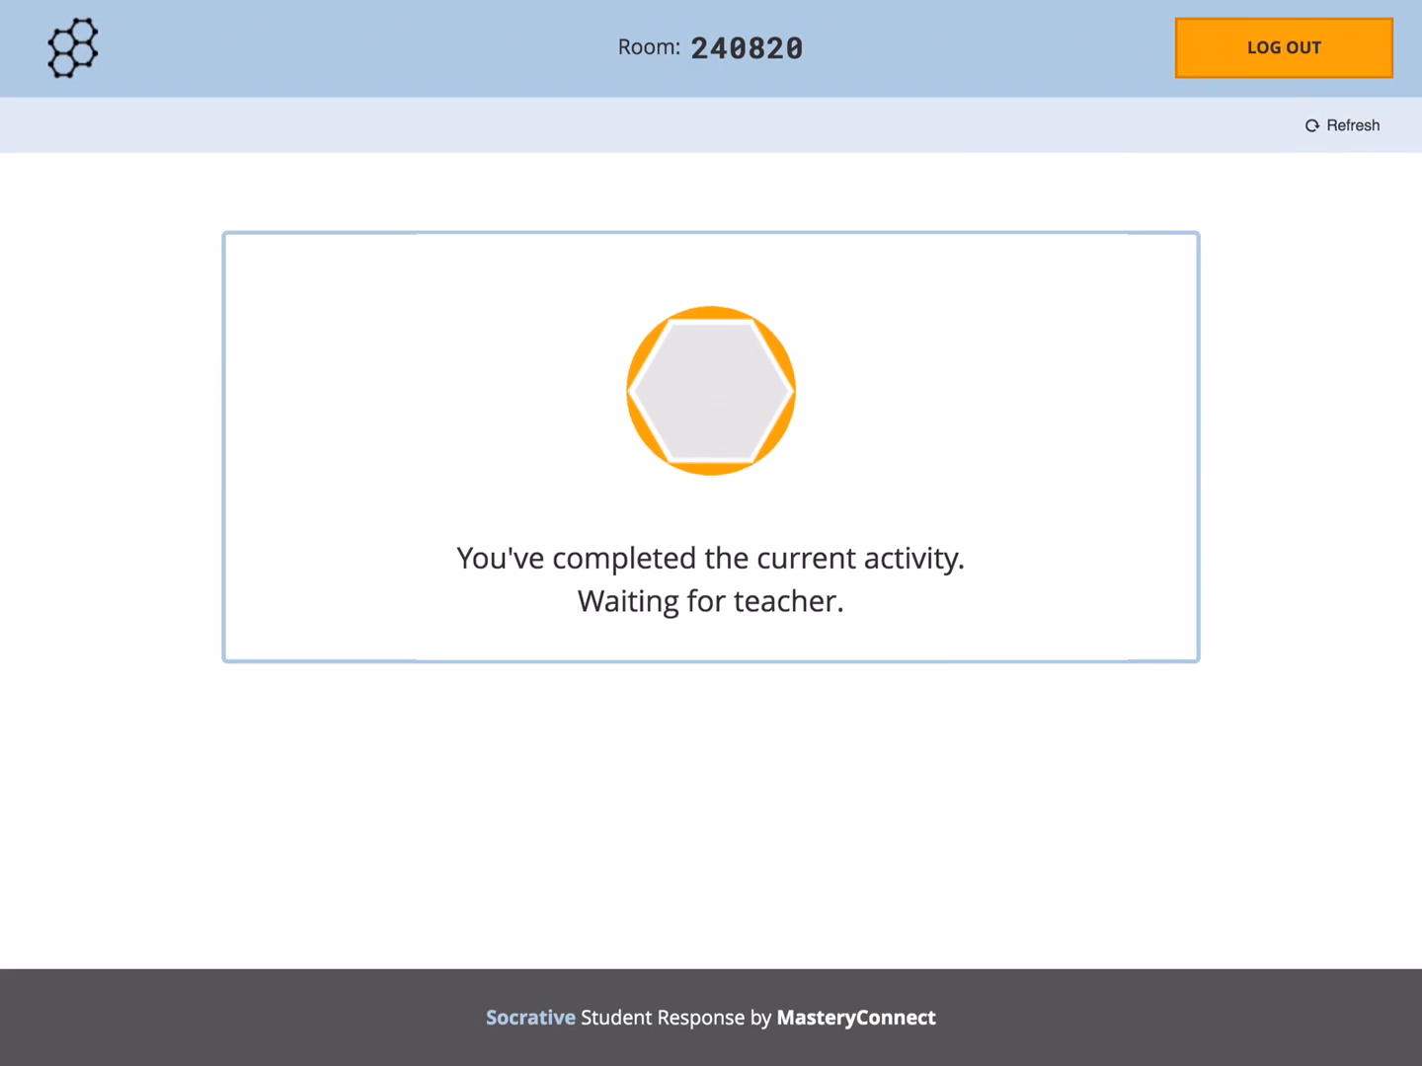